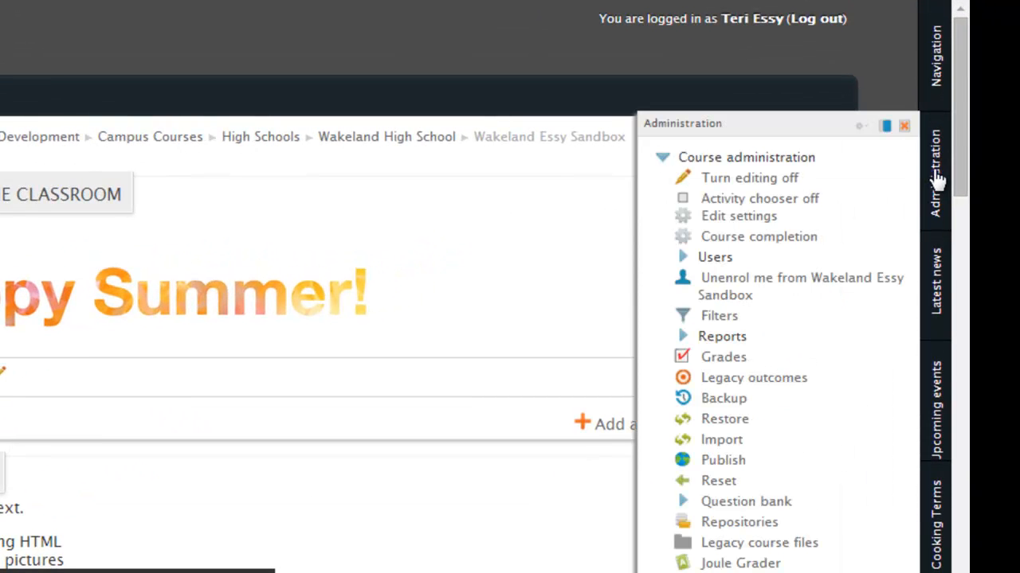
{"action": "mouse_move", "coordinate": [745, 206]}
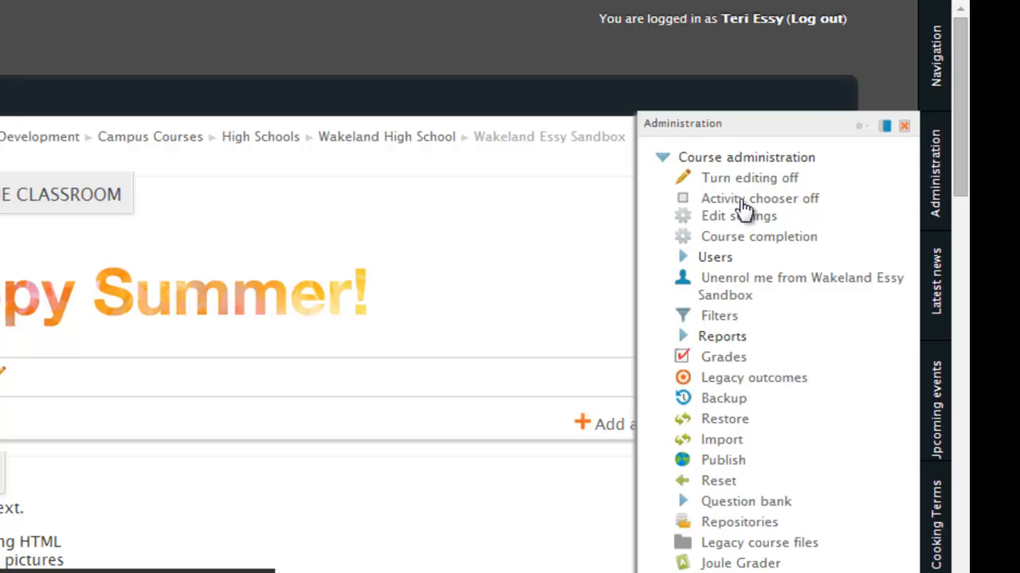
{"action": "mouse_move", "coordinate": [733, 223]}
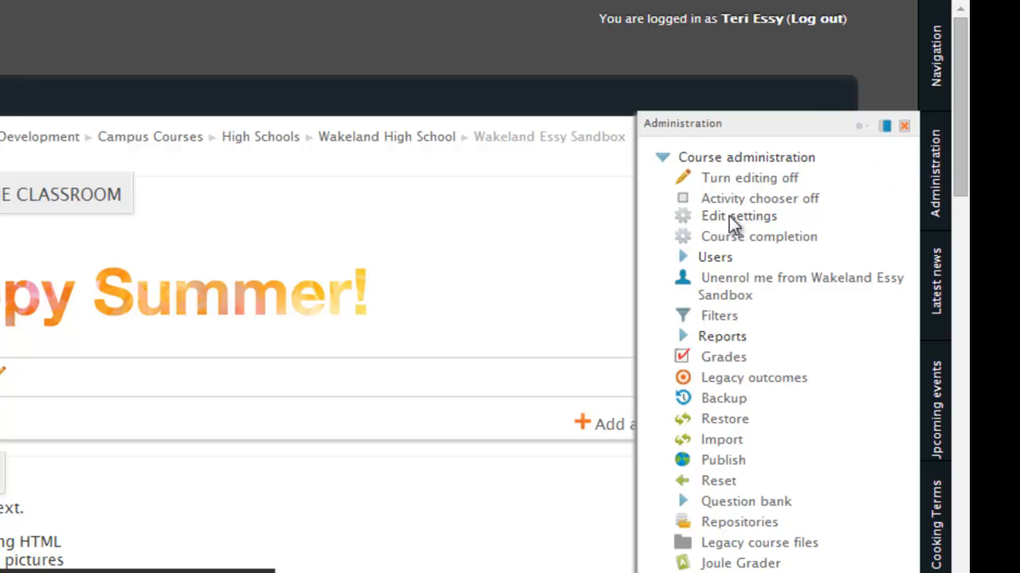
{"action": "mouse_move", "coordinate": [645, 231]}
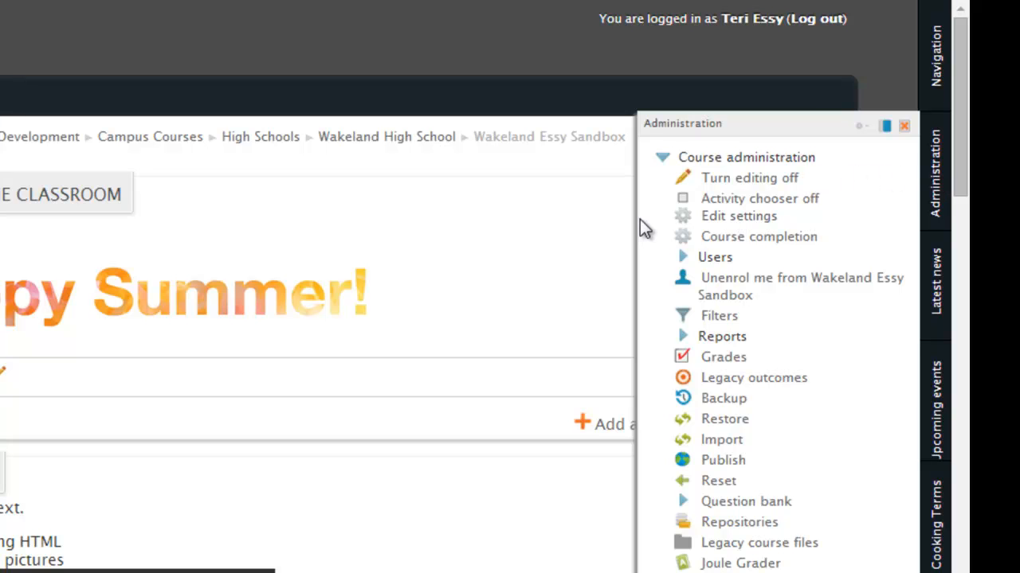
Step: In Edit settings, change the full name to 'Essy and Jones Sandbox' and begin editing the short name
{"action": "left_click", "coordinate": [737, 217]}
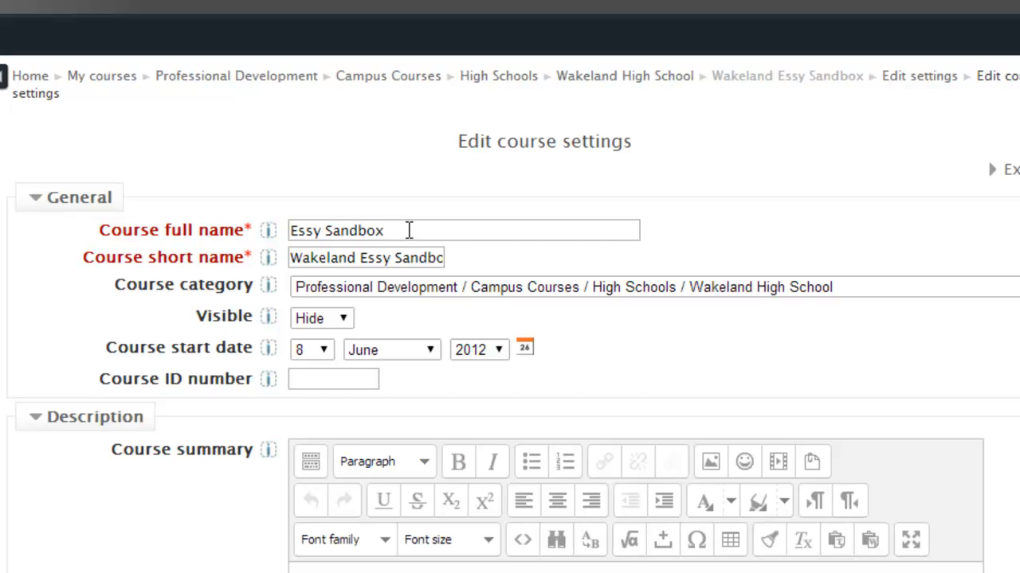
{"action": "left_click", "coordinate": [462, 230]}
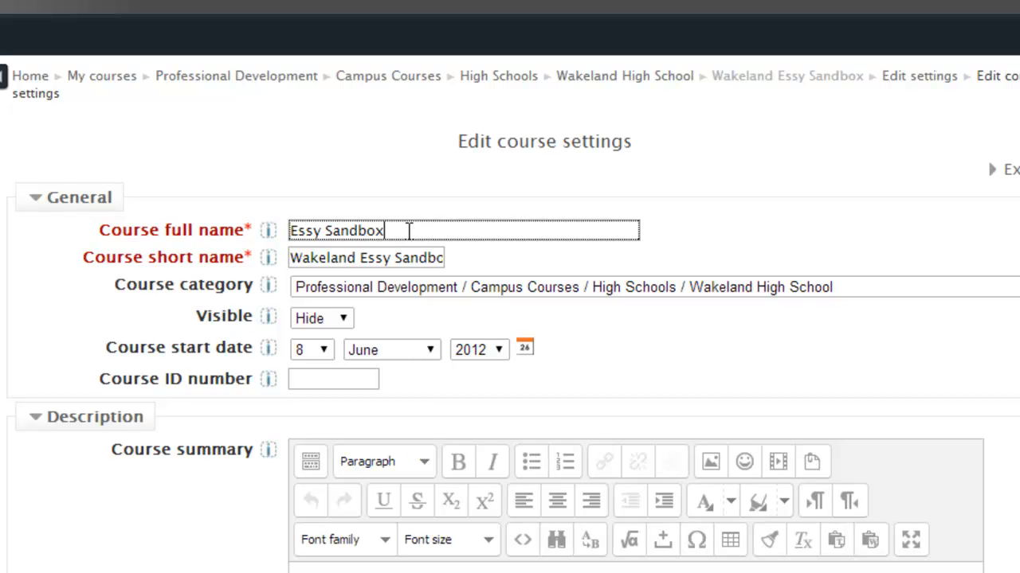
{"action": "key", "text": "BackSpace"}
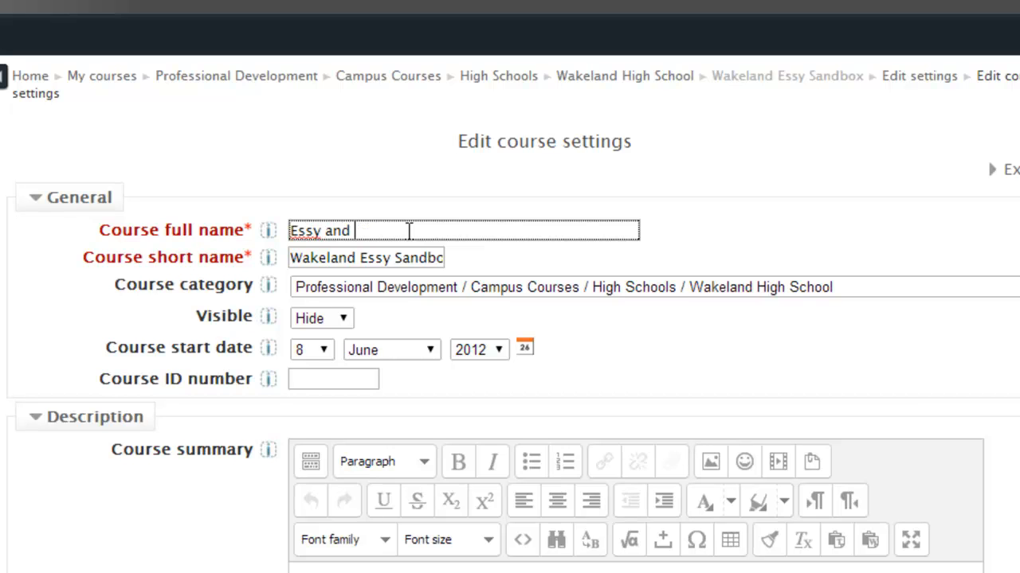
{"action": "type", "text": "Jones Sand"}
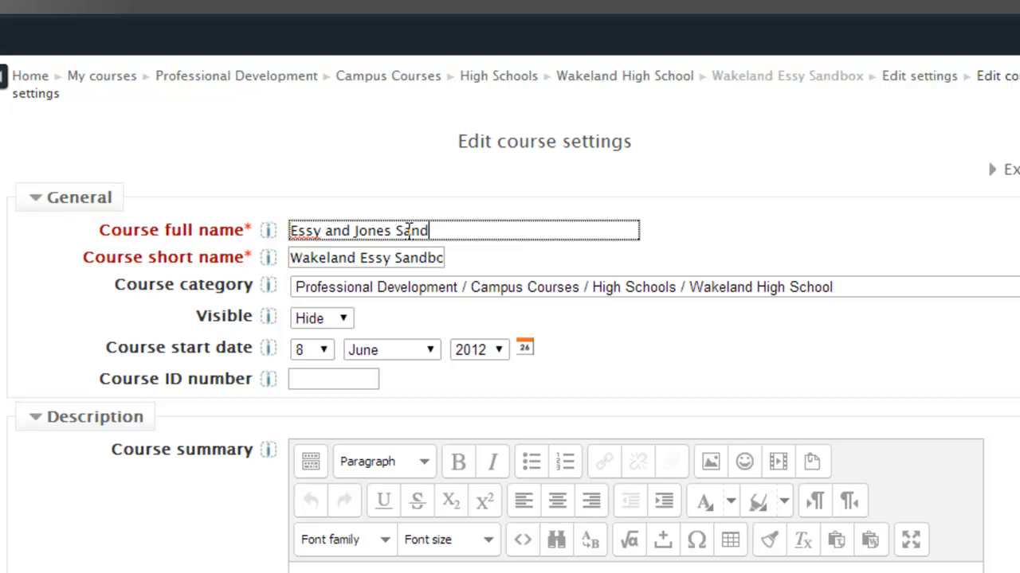
{"action": "type", "text": "box"}
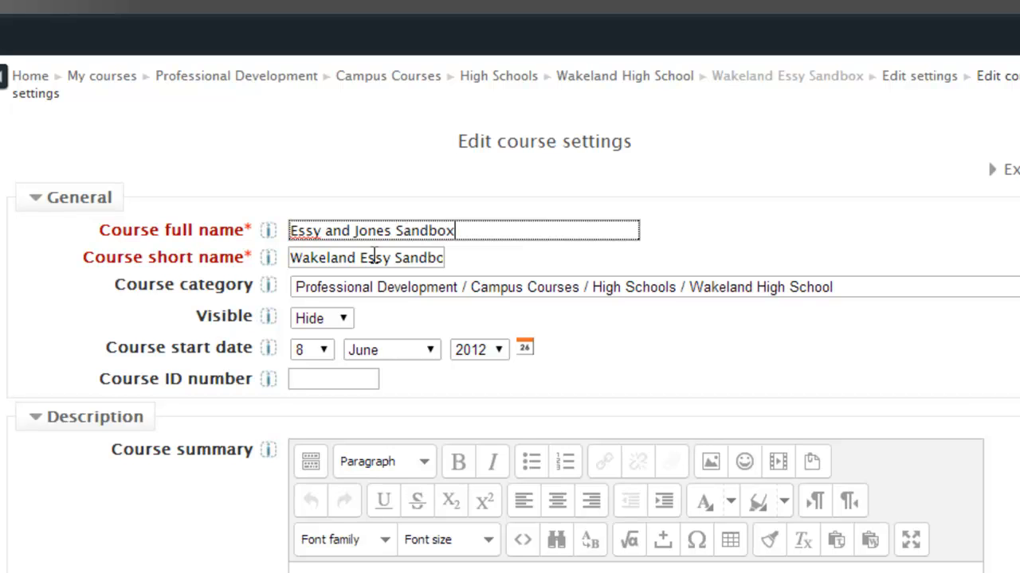
{"action": "double_click", "coordinate": [377, 258]}
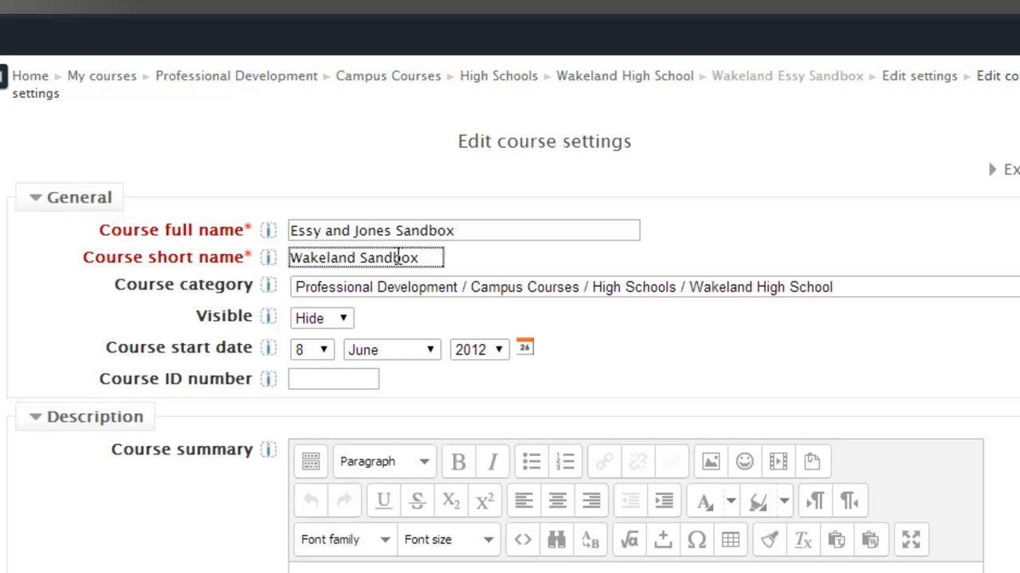
{"action": "left_click", "coordinate": [360, 258]}
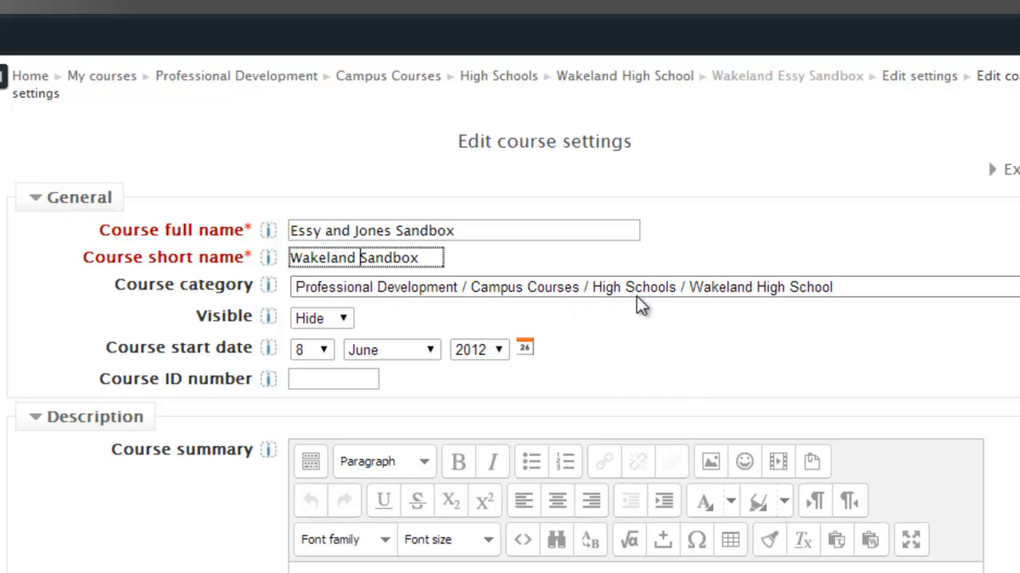
{"action": "mouse_move", "coordinate": [548, 306]}
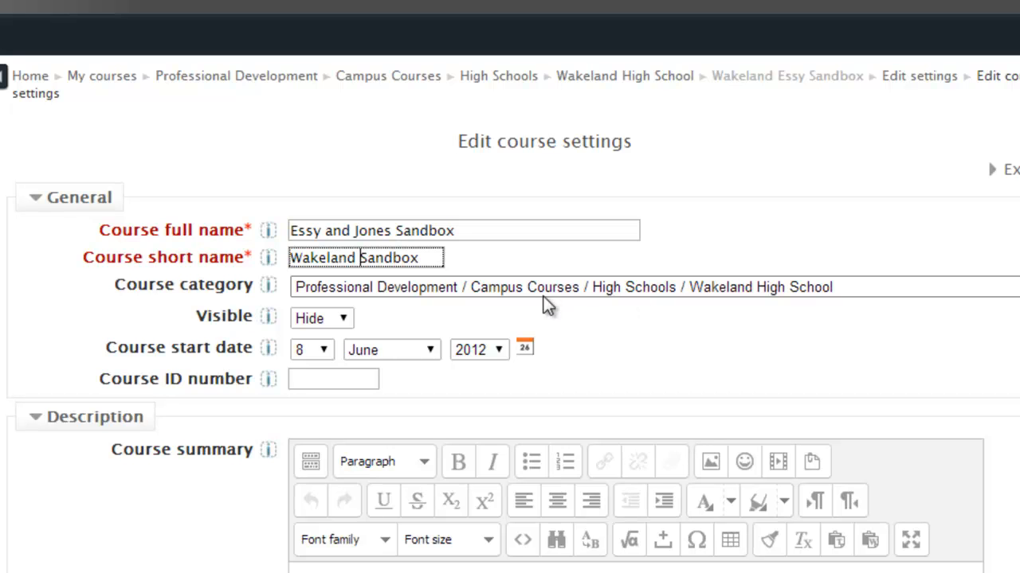
{"action": "mouse_move", "coordinate": [860, 295]}
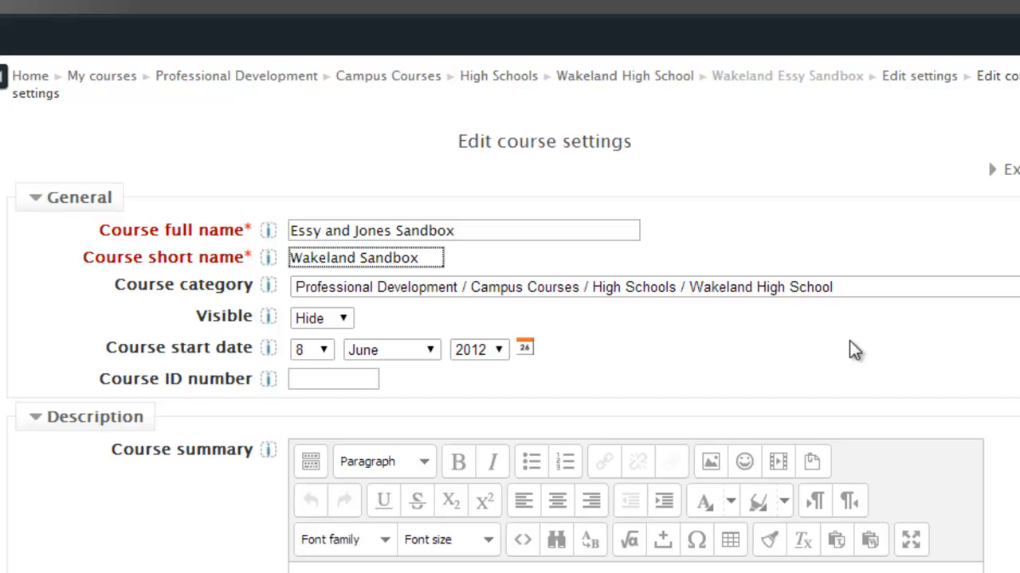
Step: Scroll to the bottom of the settings form to reach Save changes
{"action": "scroll", "scroll_direction": "down", "scroll_amount": 3}
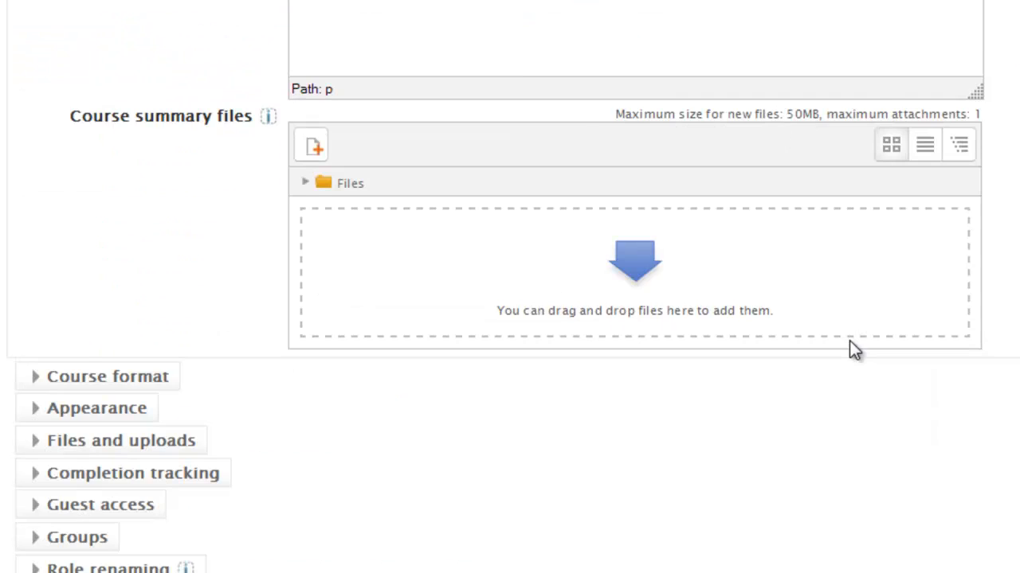
{"action": "scroll", "scroll_direction": "down", "scroll_amount": 3}
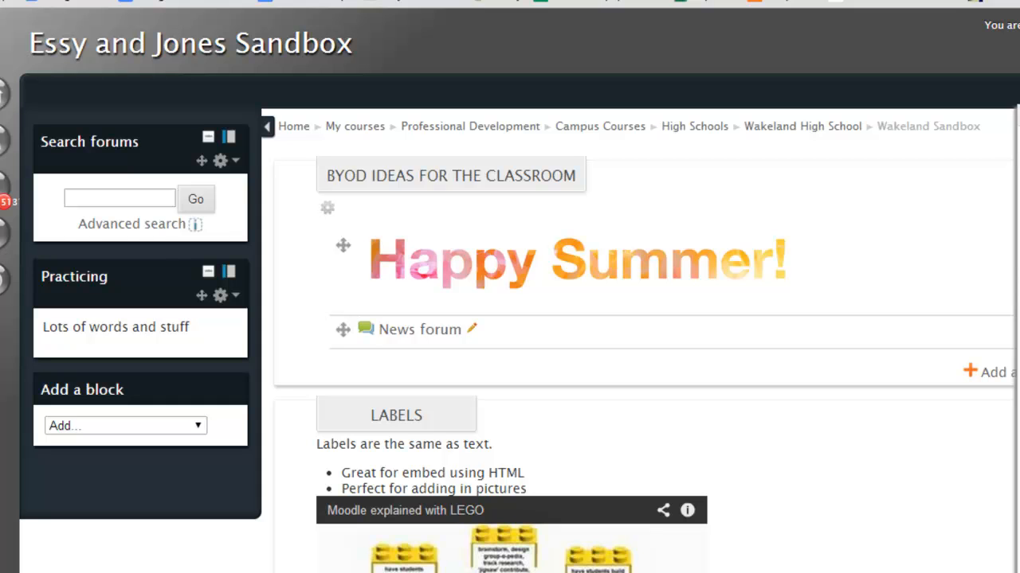
Step: Expand Course administration > Users to show Enrolled users and Enrolment methods
{"action": "left_click", "coordinate": [948, 103]}
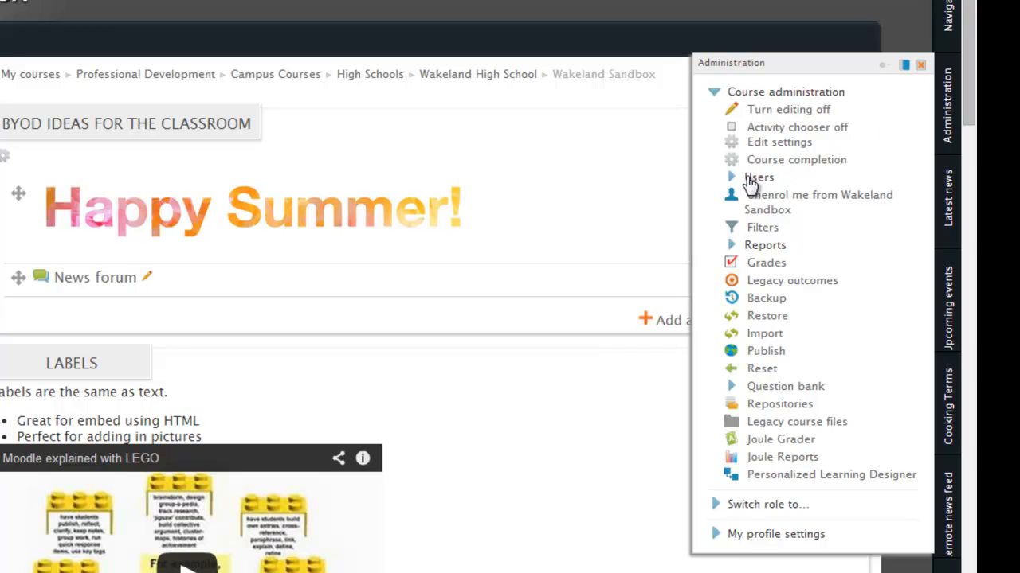
{"action": "mouse_move", "coordinate": [749, 187]}
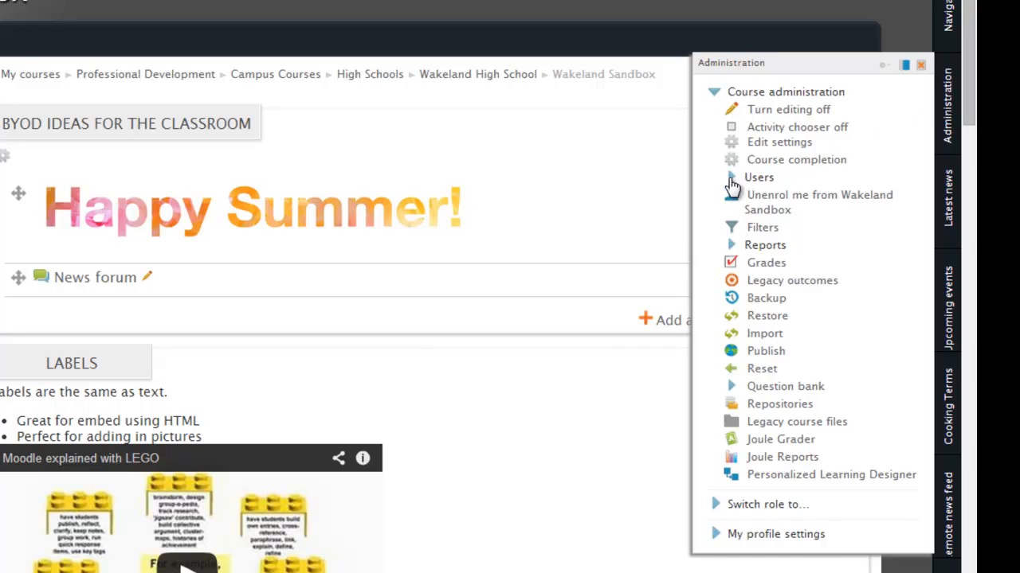
{"action": "left_click", "coordinate": [758, 177]}
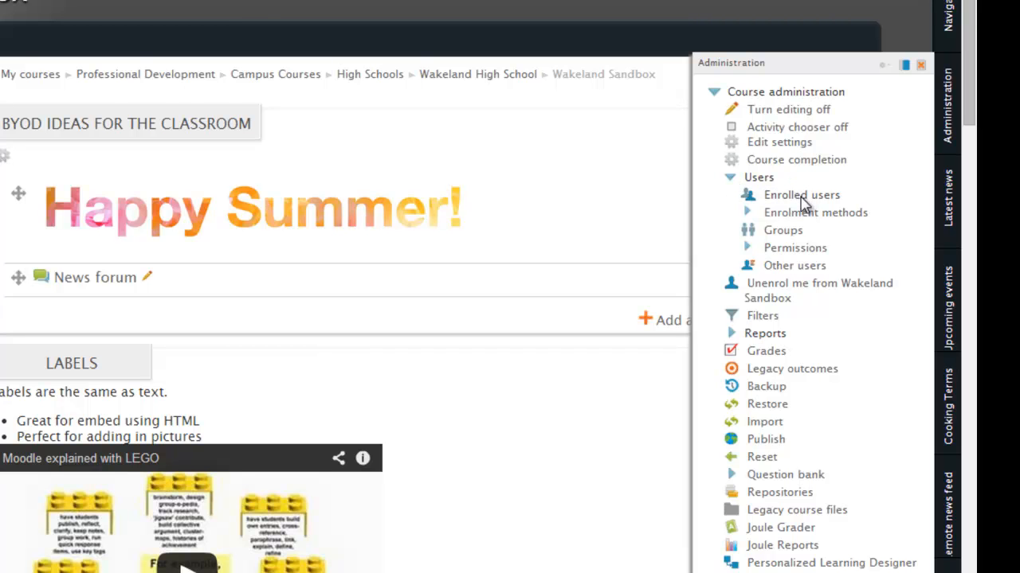
Step: From the Enrolled users page, bring up the Enrol users dialog for the course
{"action": "left_click", "coordinate": [802, 194]}
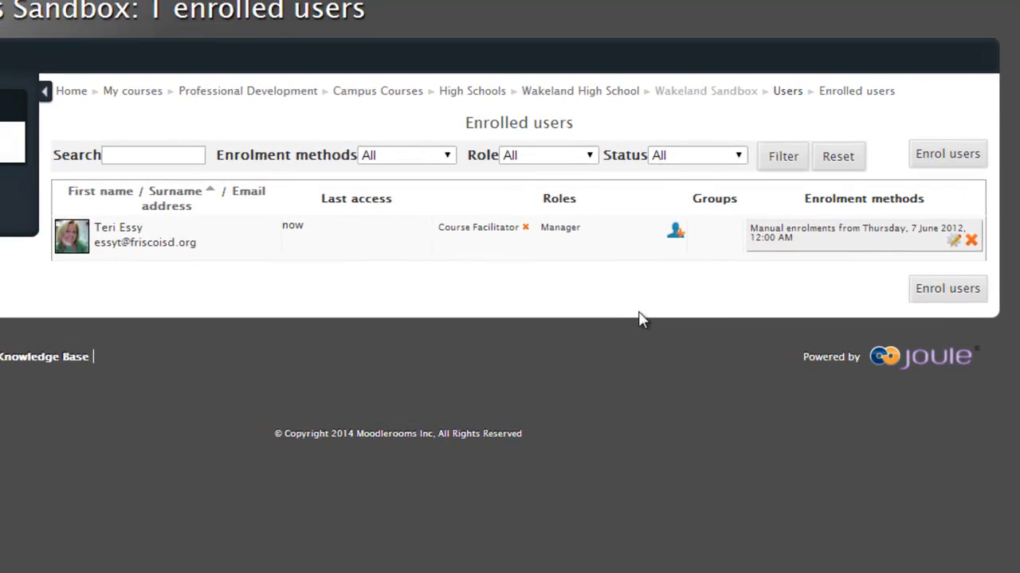
{"action": "mouse_move", "coordinate": [655, 305]}
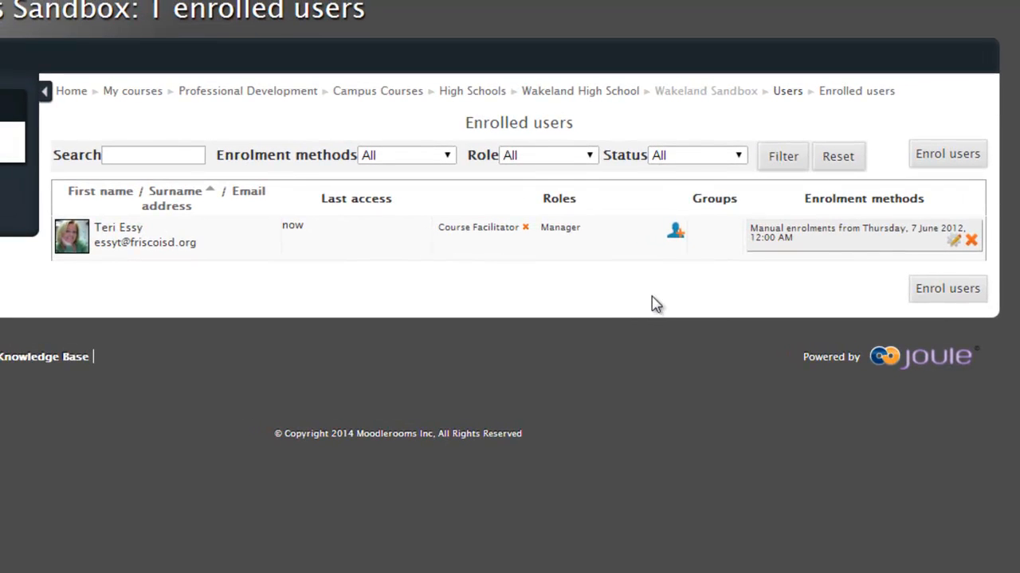
{"action": "mouse_move", "coordinate": [672, 299]}
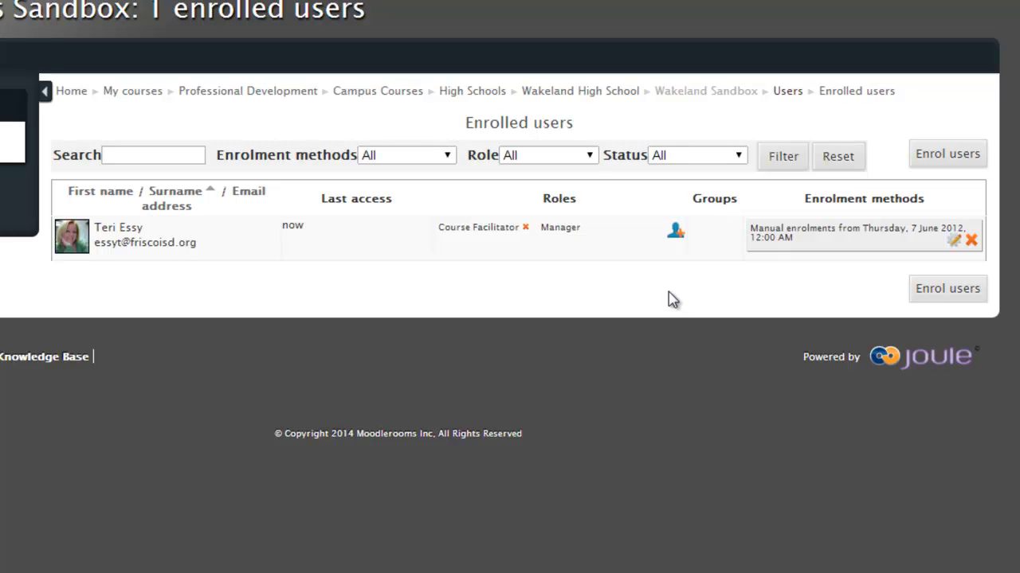
{"action": "mouse_move", "coordinate": [703, 293]}
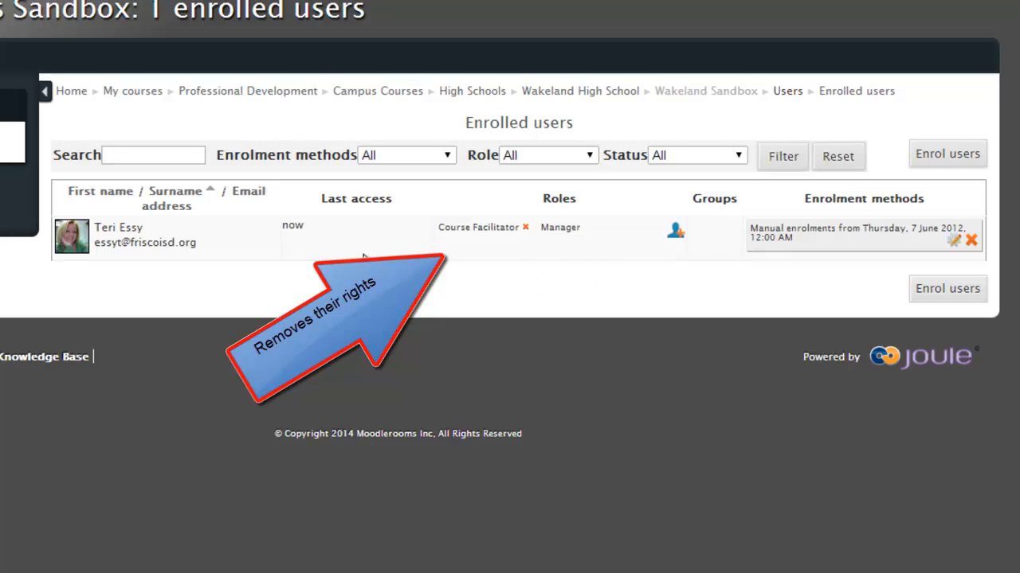
{"action": "mouse_move", "coordinate": [532, 243]}
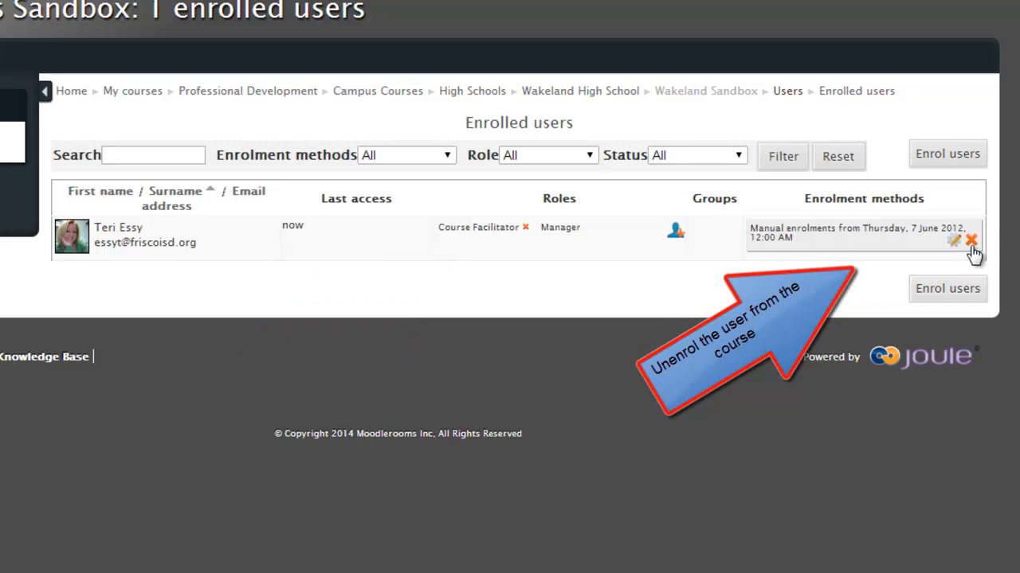
{"action": "left_click", "coordinate": [946, 288]}
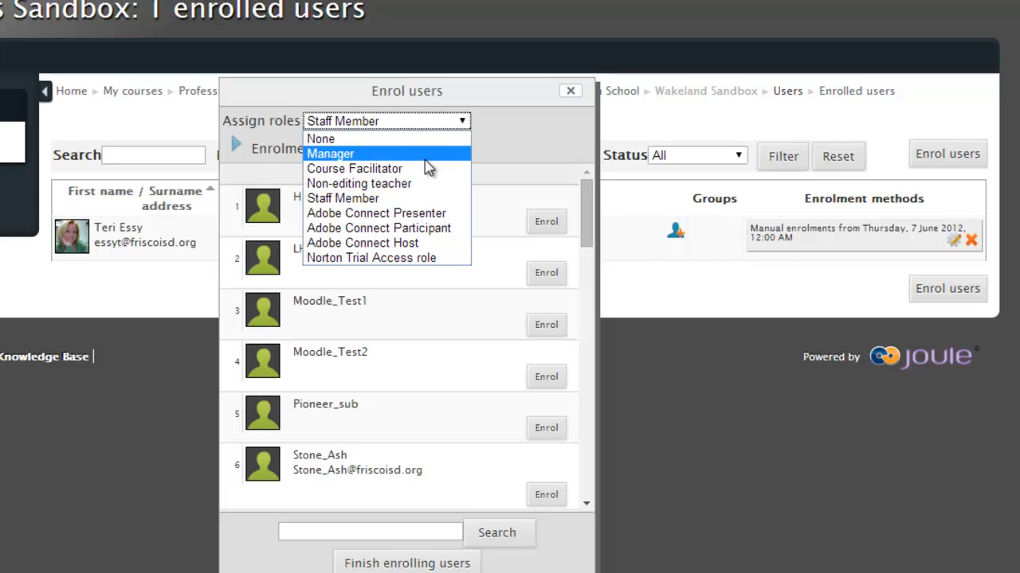
{"action": "left_click", "coordinate": [353, 169]}
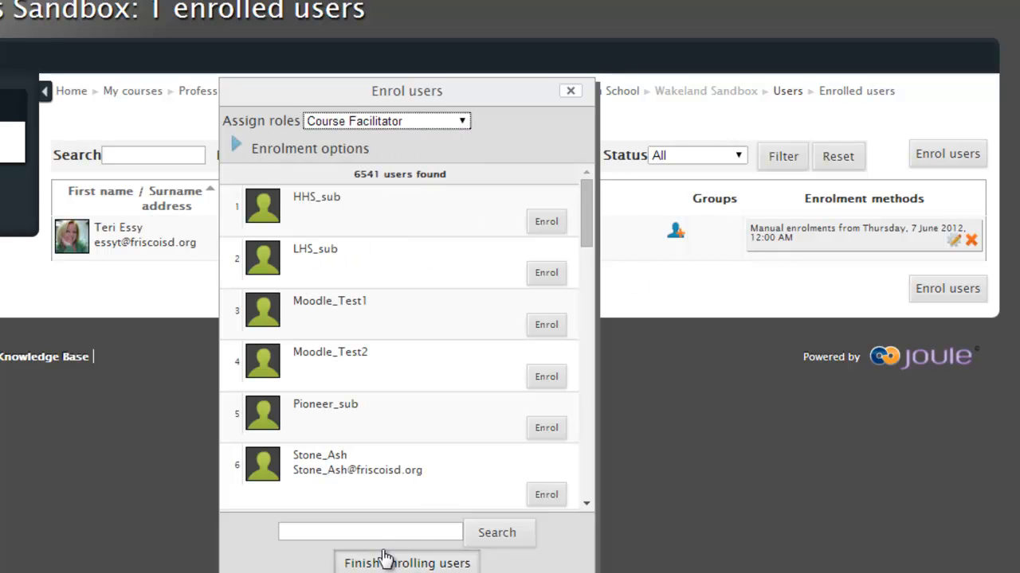
{"action": "type", "text": "stroot"}
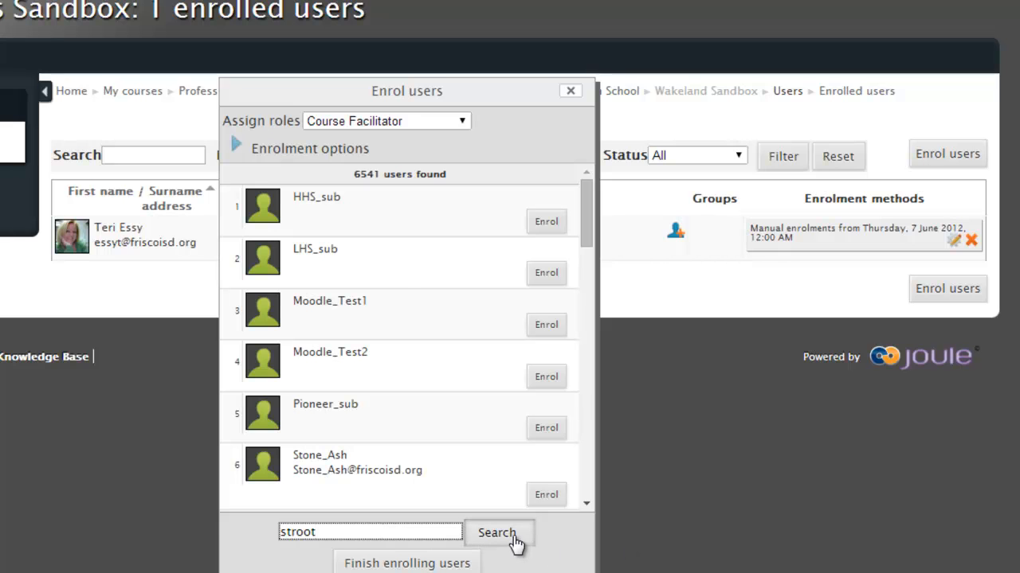
{"action": "left_click", "coordinate": [497, 532]}
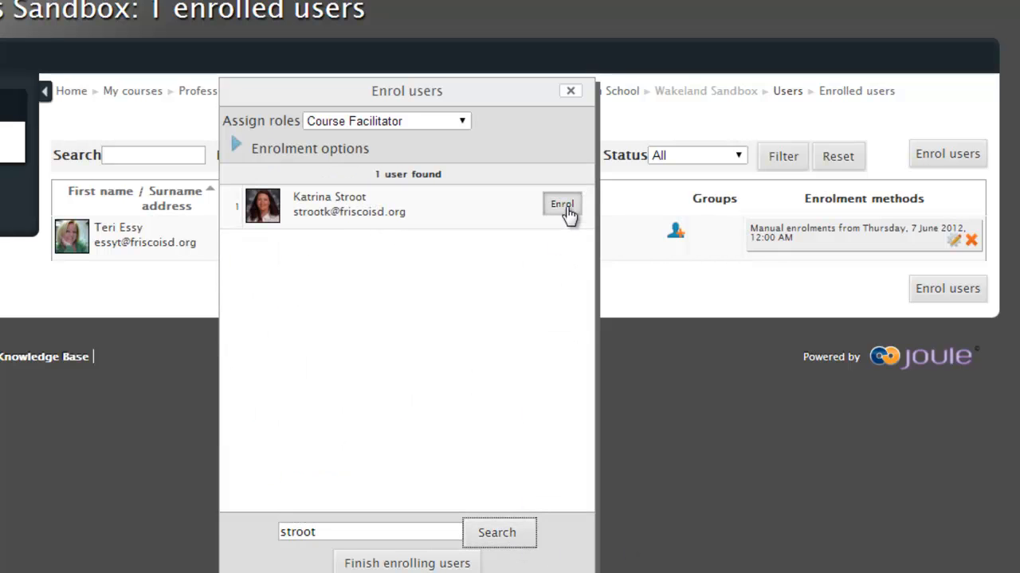
{"action": "left_click", "coordinate": [562, 203]}
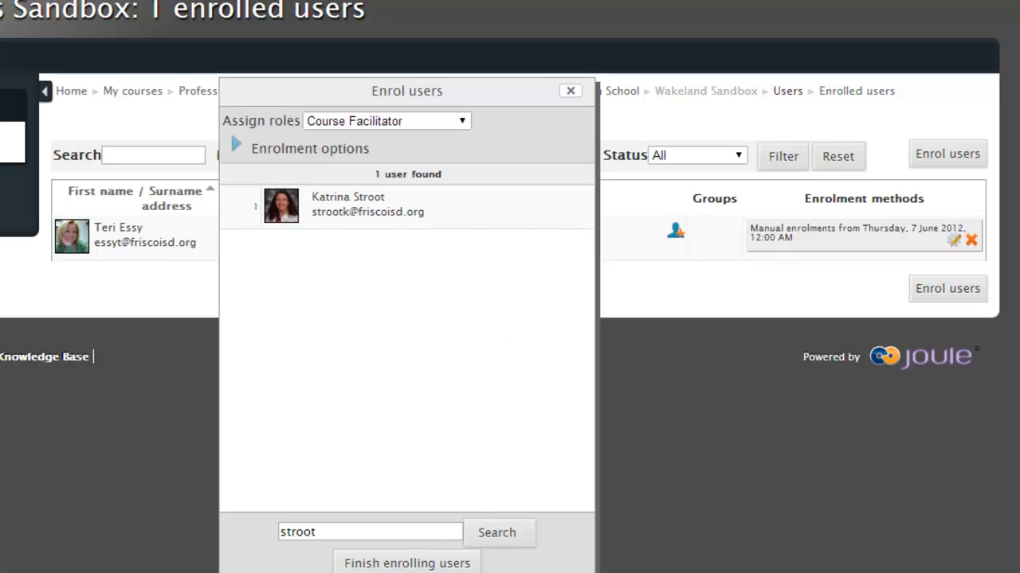
{"action": "left_click", "coordinate": [570, 90]}
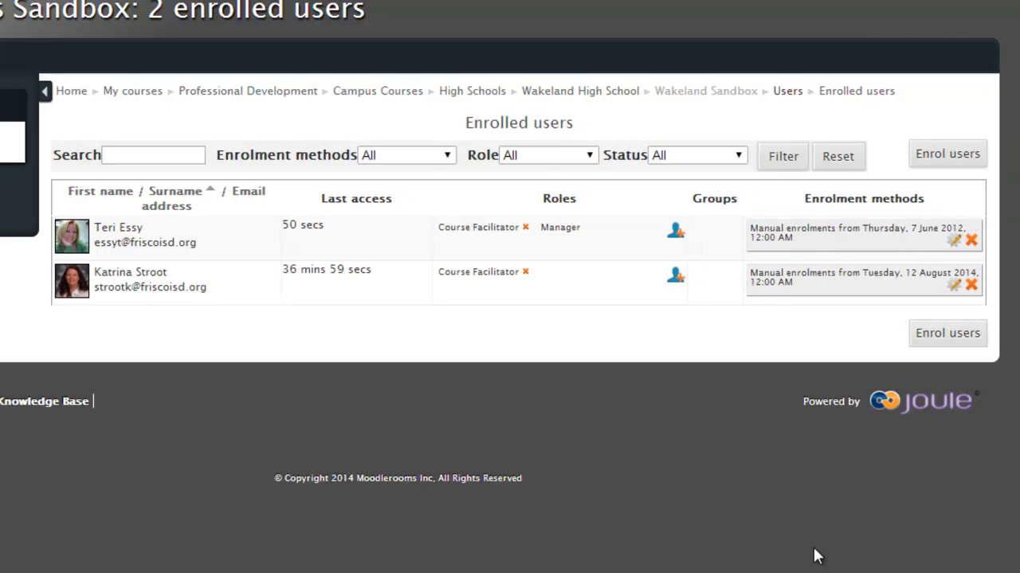
{"action": "mouse_move", "coordinate": [672, 330]}
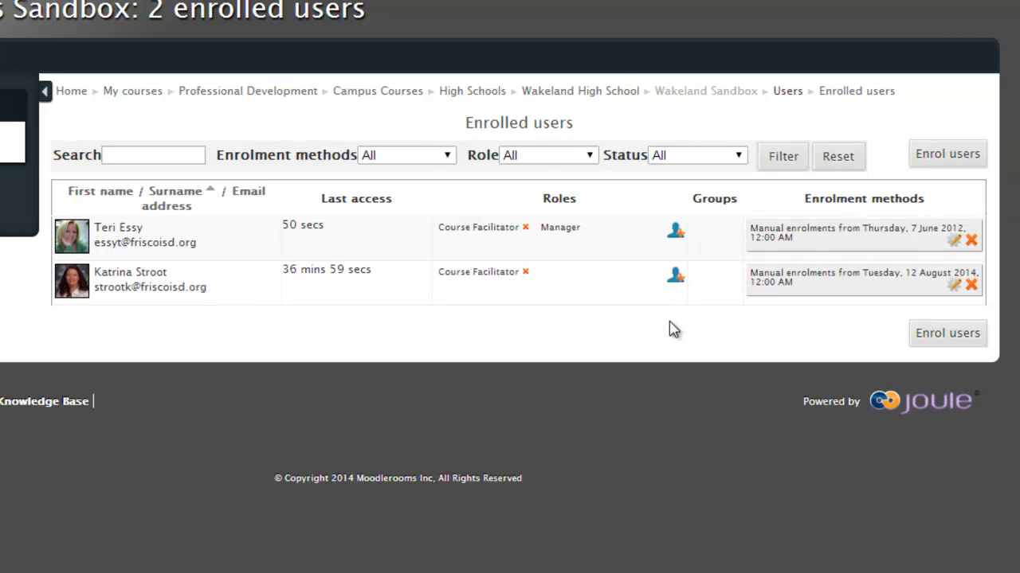
{"action": "mouse_move", "coordinate": [680, 318]}
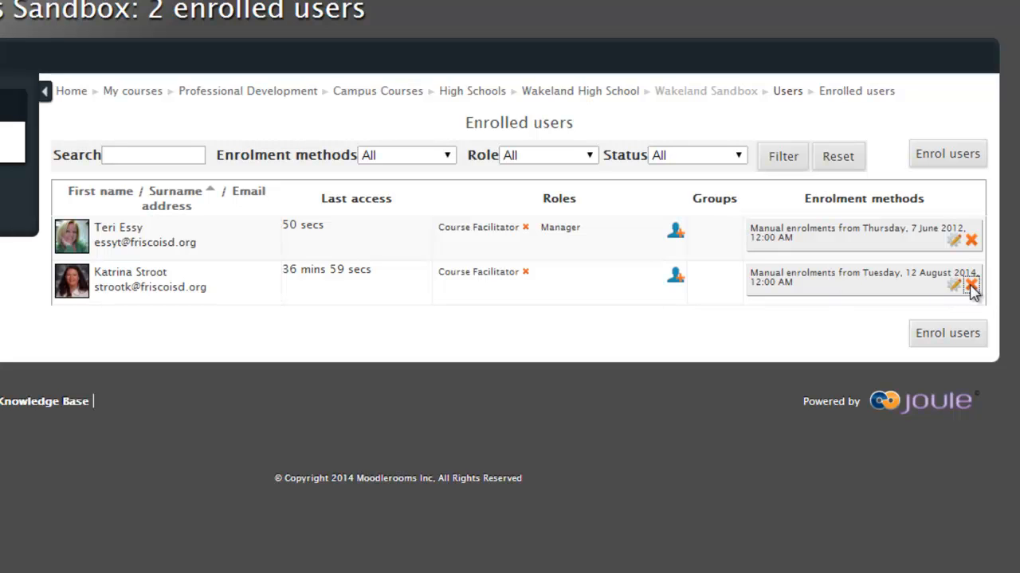
{"action": "mouse_move", "coordinate": [833, 395]}
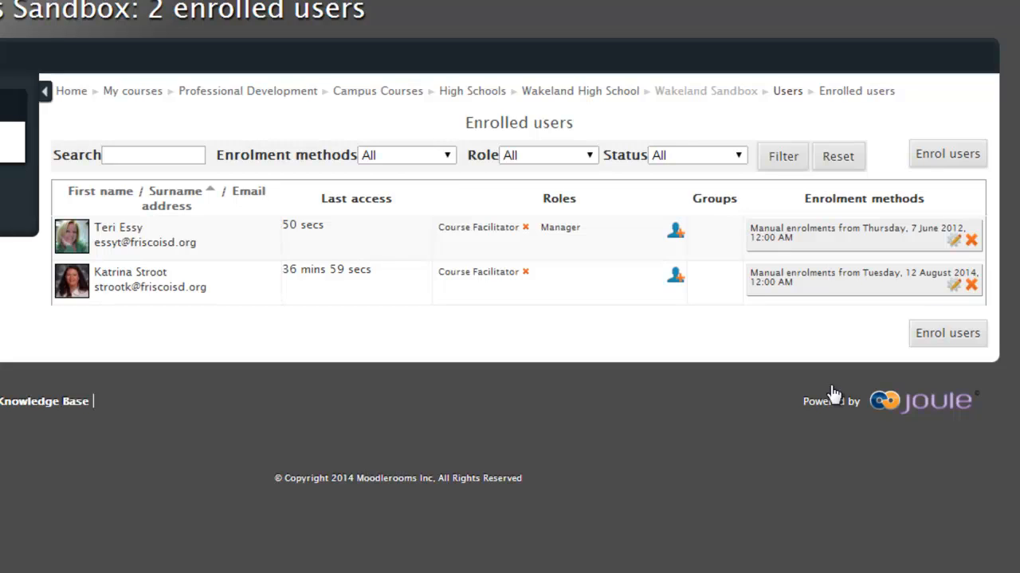
{"action": "left_click", "coordinate": [972, 284]}
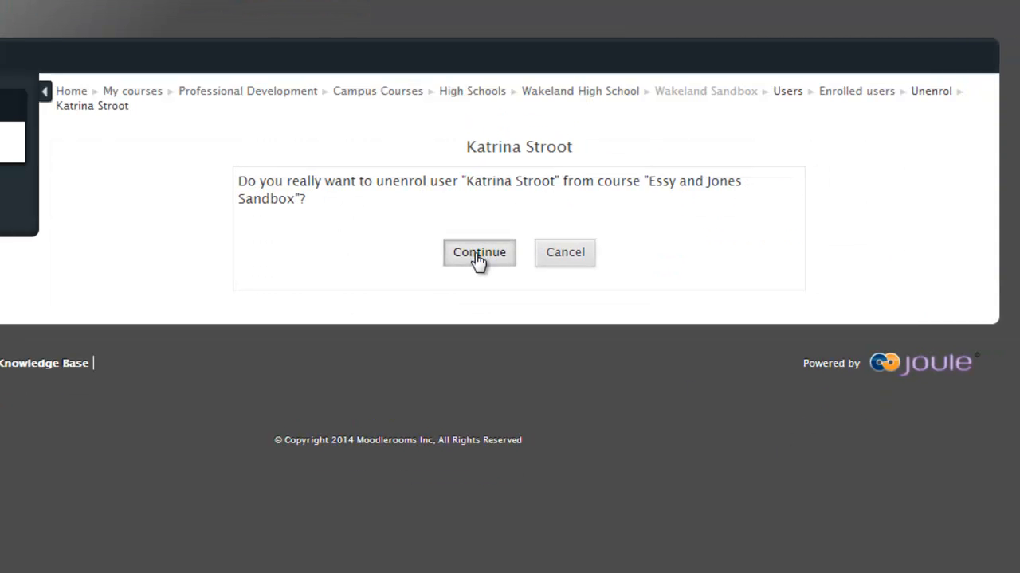
{"action": "mouse_move", "coordinate": [797, 299]}
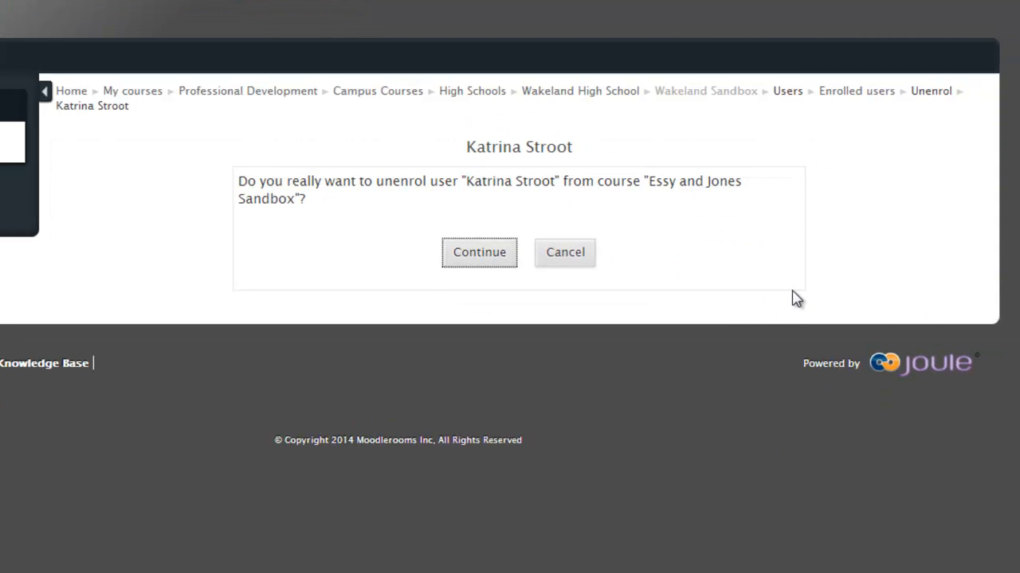
{"action": "left_click", "coordinate": [478, 252]}
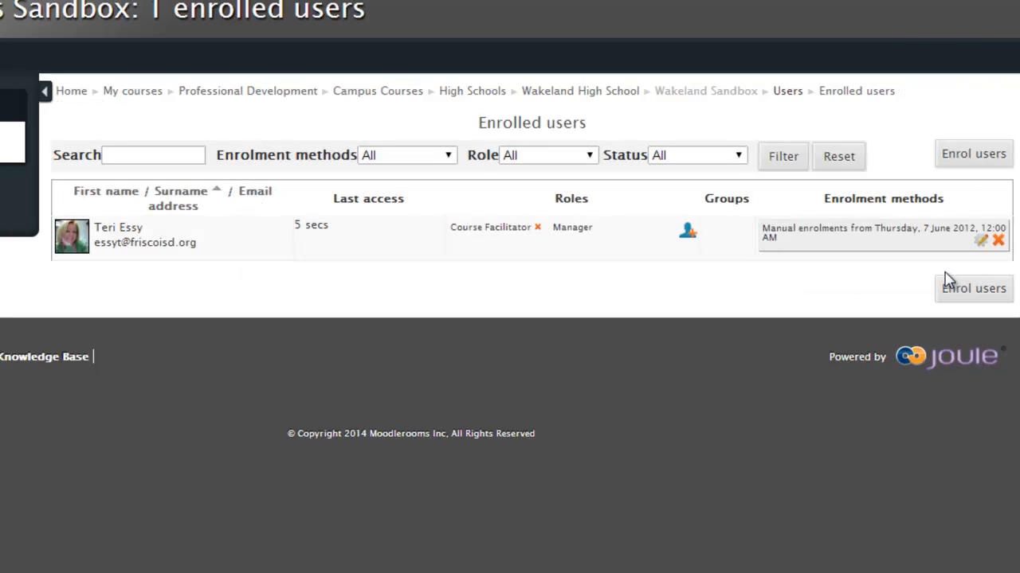